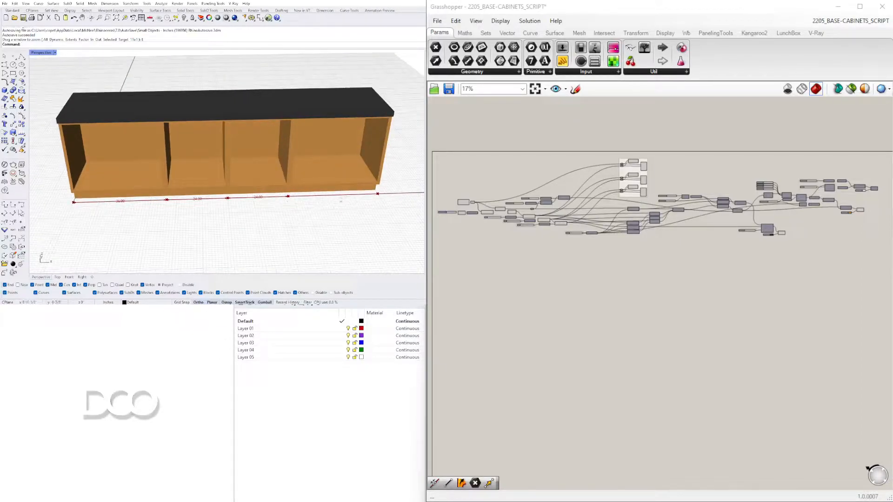
mouse_move(168, 179)
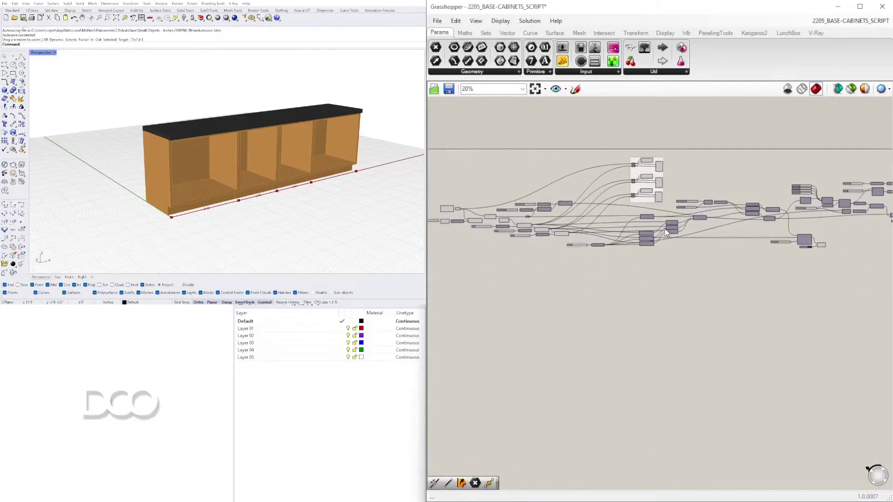
Nudge the DIV1 slider and drag the DIV3 slider to 35.45 to widen the bays.
scroll(down, 3)
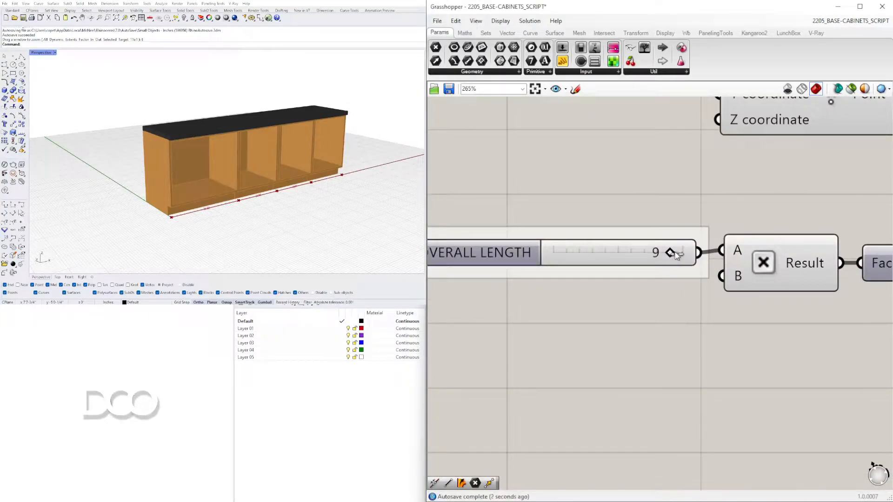
scroll(down, 3)
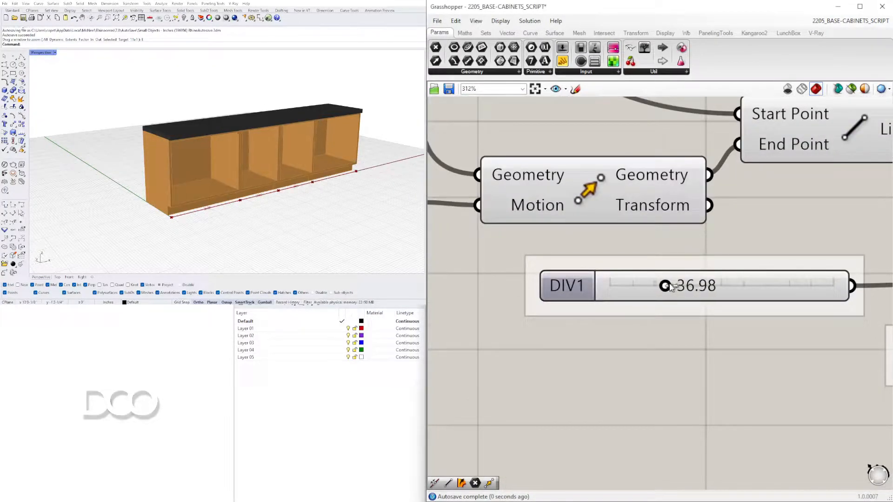
drag(667, 287, 662, 286)
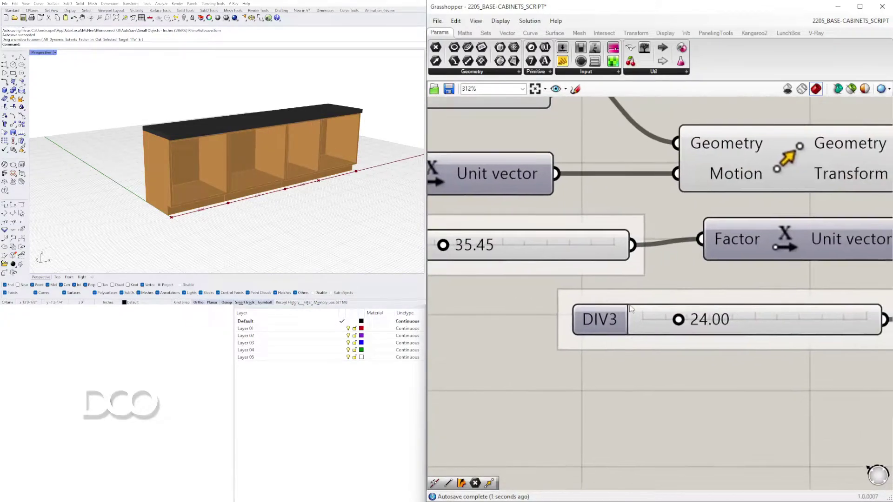
drag(678, 320, 692, 320)
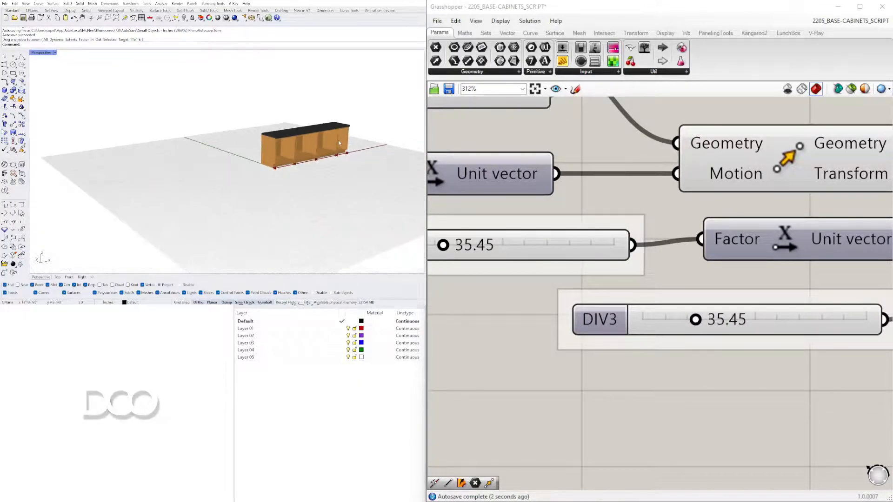
scroll(down, 3)
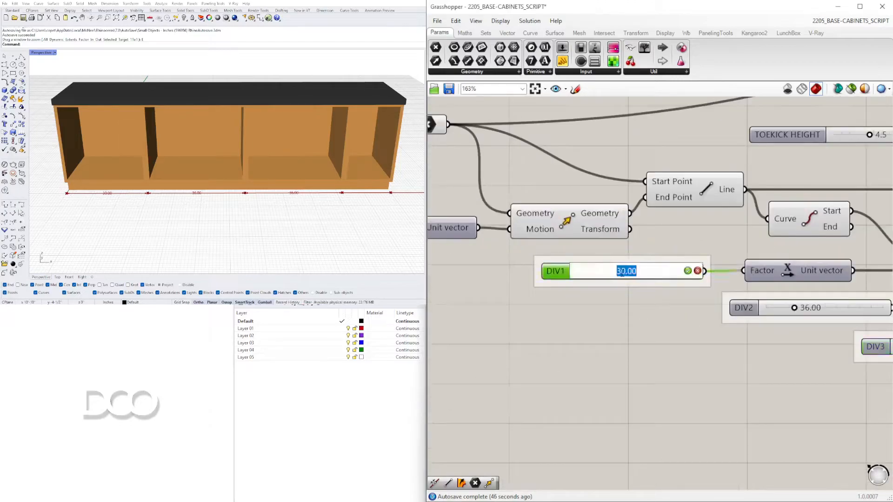
Enter 24.00 as the DIV1 width, leaving the second division at 36.00.
text(24.00)
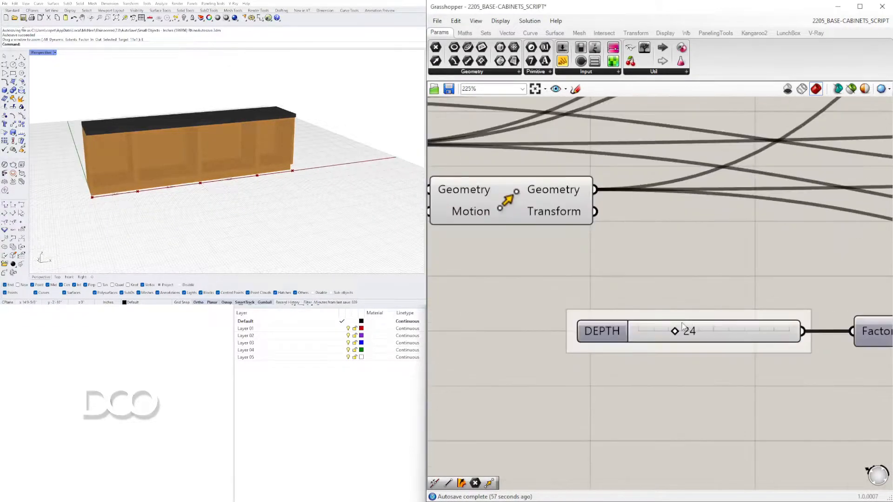
Raise the DEPTH slider from 24 to 30, then pick the COUNTER-TOP thickness value.
drag(675, 331, 683, 331)
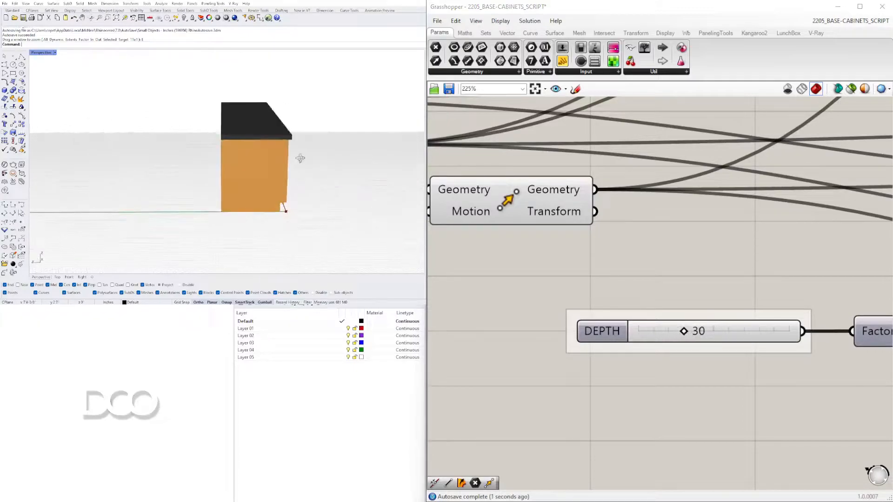
scroll(down, 3)
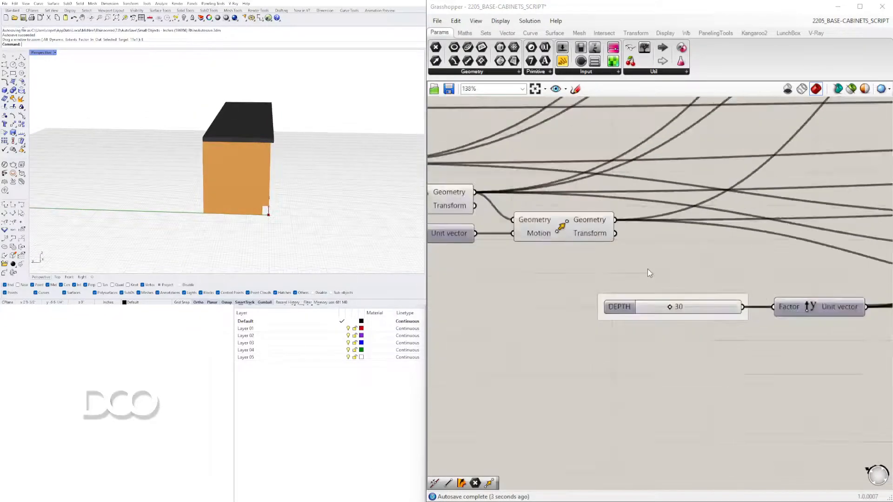
scroll(down, 3)
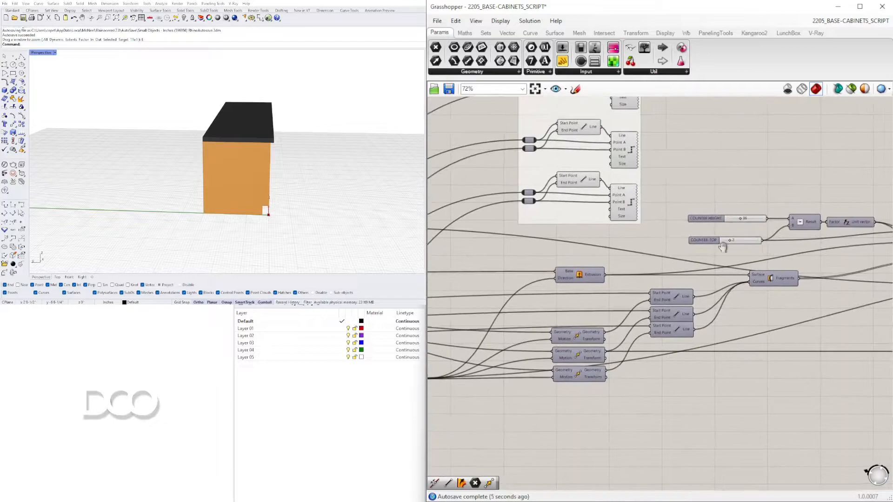
scroll(down, 3)
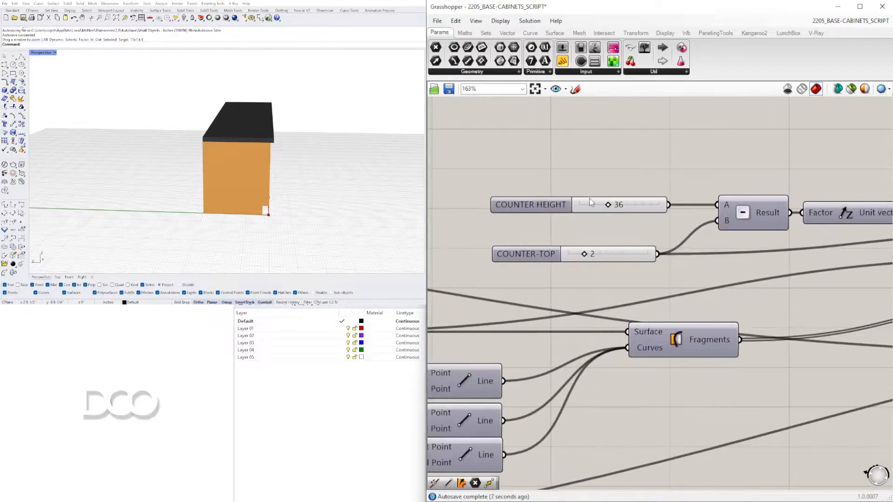
scroll(down, 3)
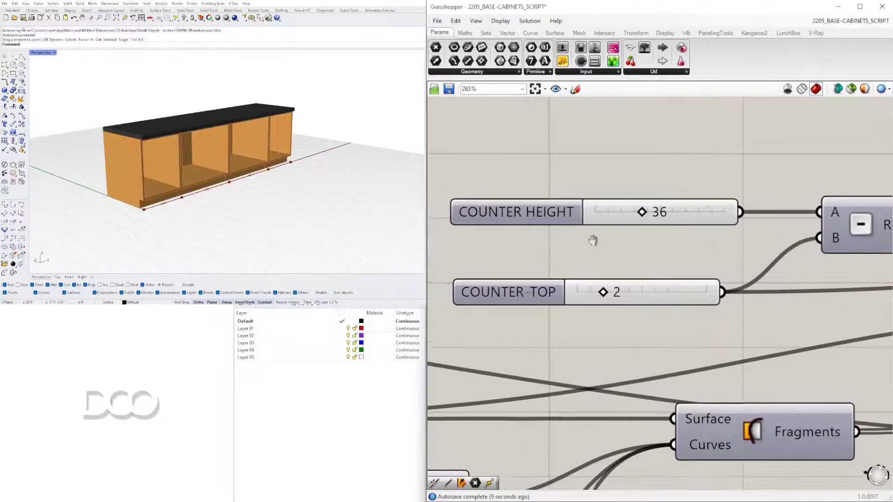
click(531, 280)
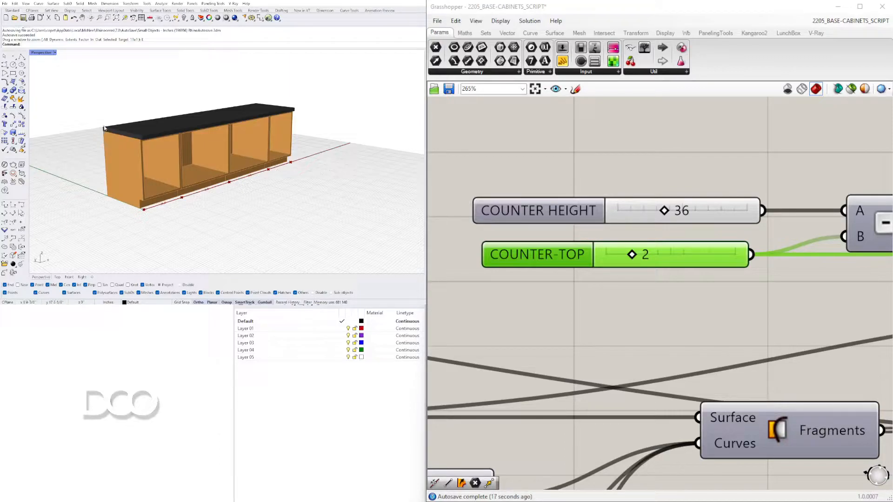
mouse_move(256, 125)
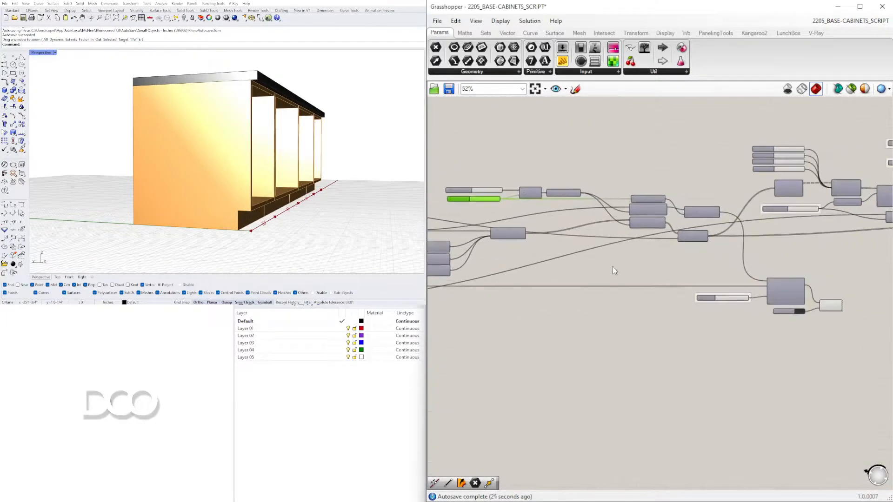
Change the OVERHANG slider value from 1.200 to 1.050.
scroll(down, 3)
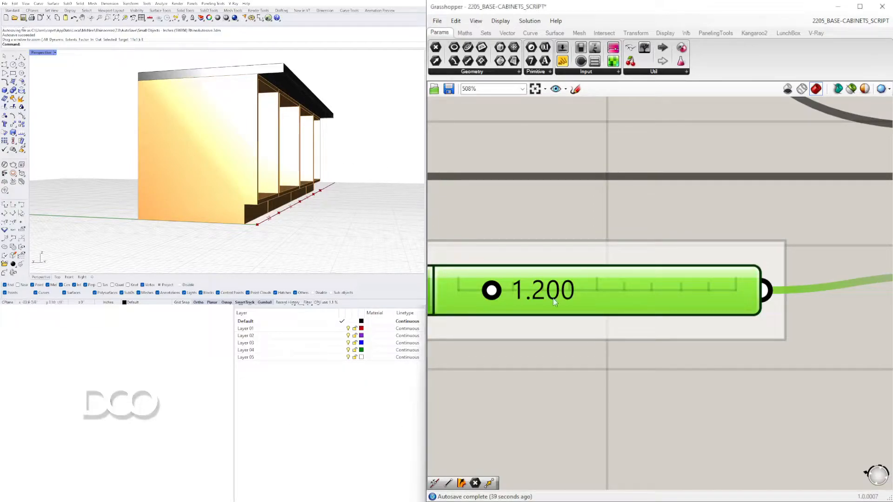
double_click(543, 304)
text(1.050)
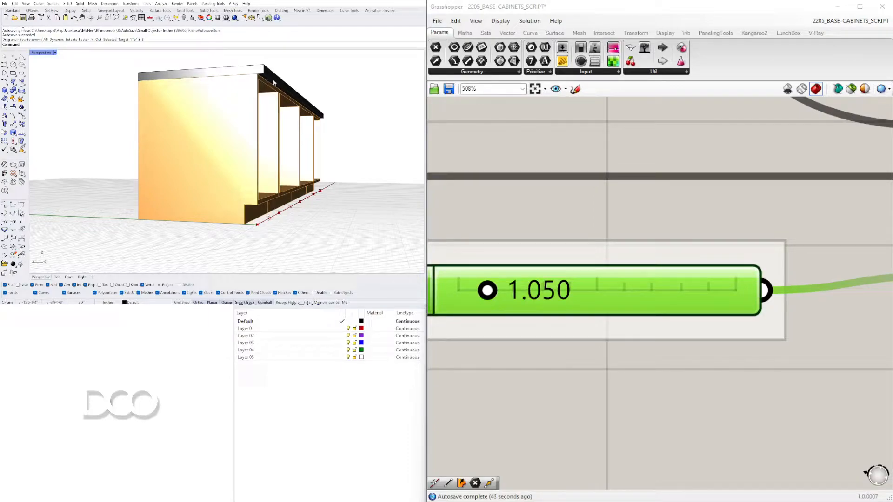
scroll(down, 3)
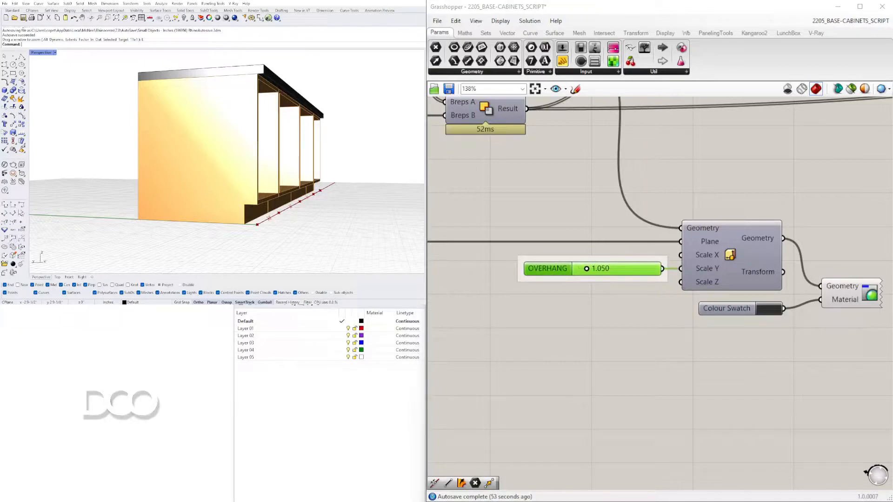
scroll(down, 3)
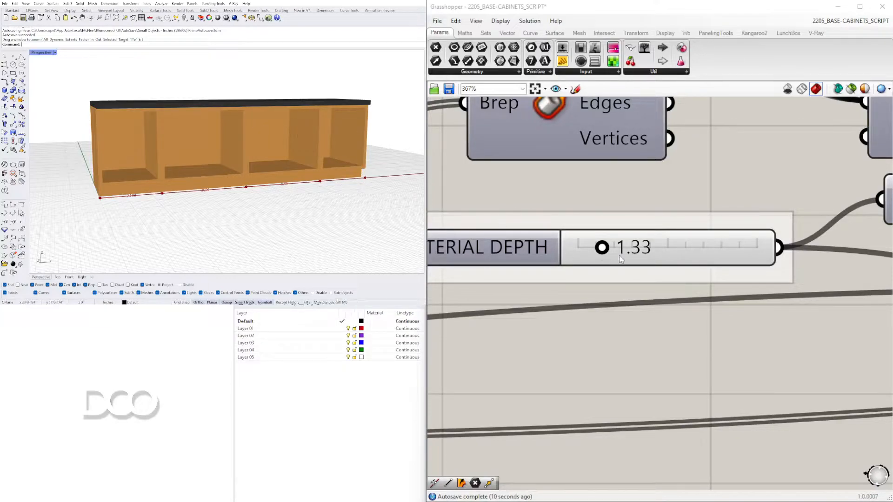
Set the MATERIAL DEPTH slider to 0.75, down from 1.33.
double_click(633, 248)
text(0.75)
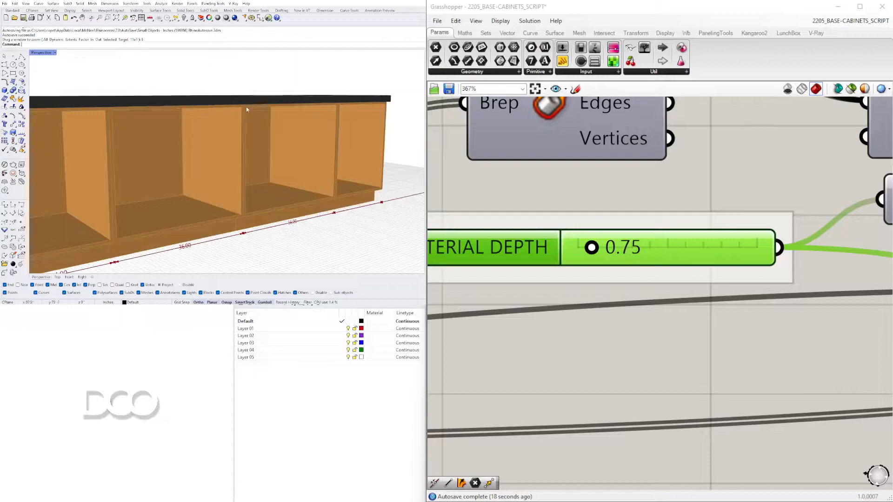
scroll(down, 3)
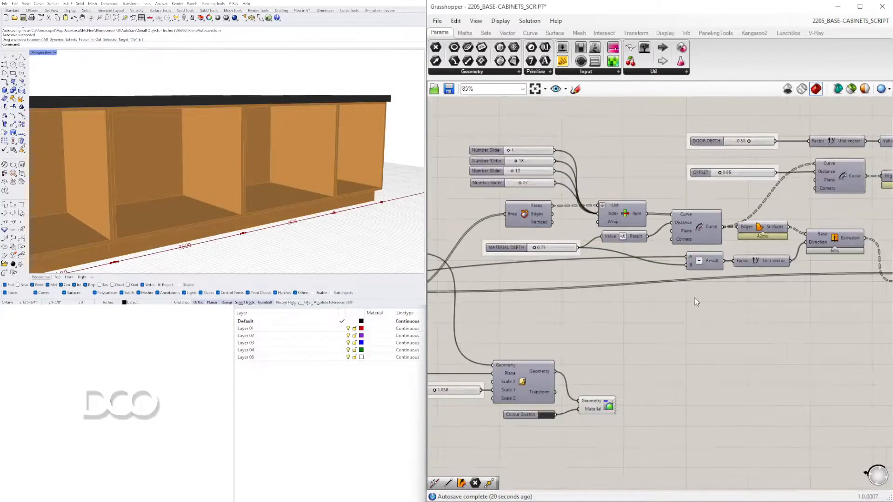
Drag the door OFFSET slider back and forth until it settles at 0.63.
scroll(down, 3)
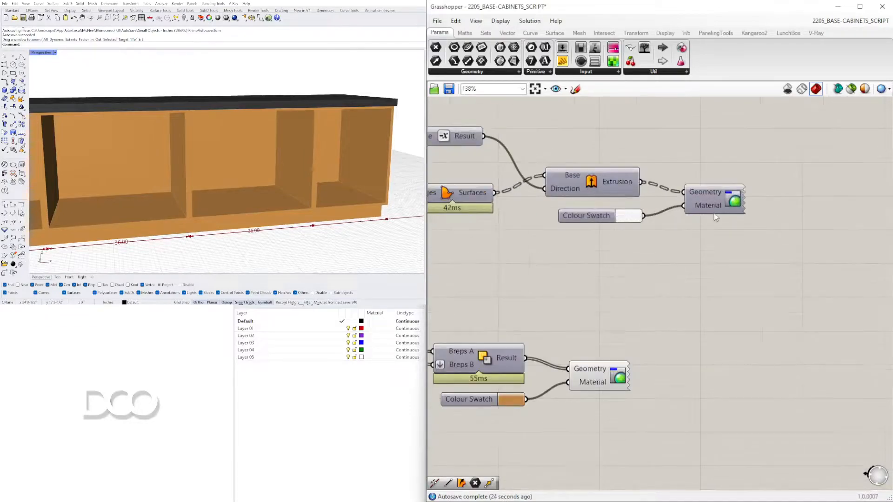
click(592, 182)
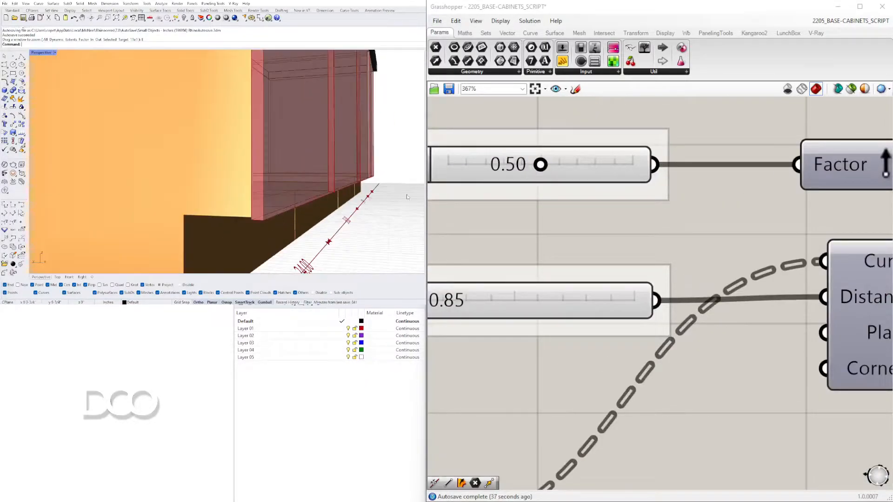
drag(527, 165, 561, 165)
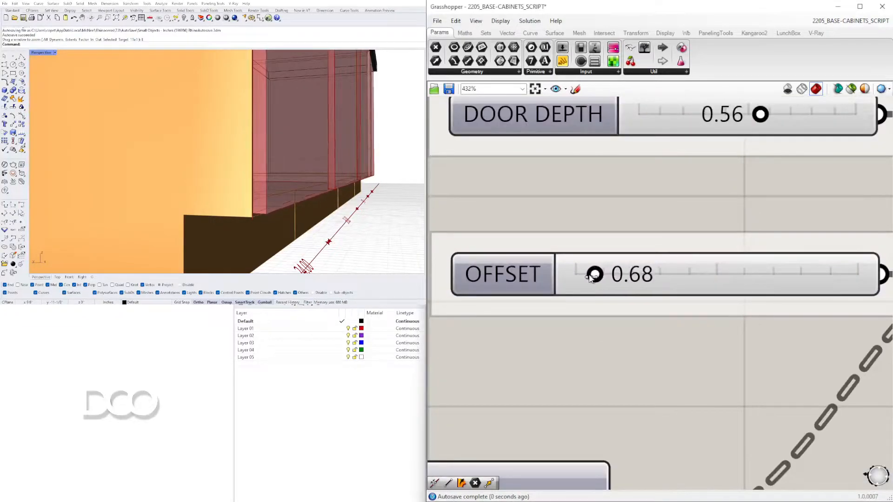
drag(594, 275, 591, 274)
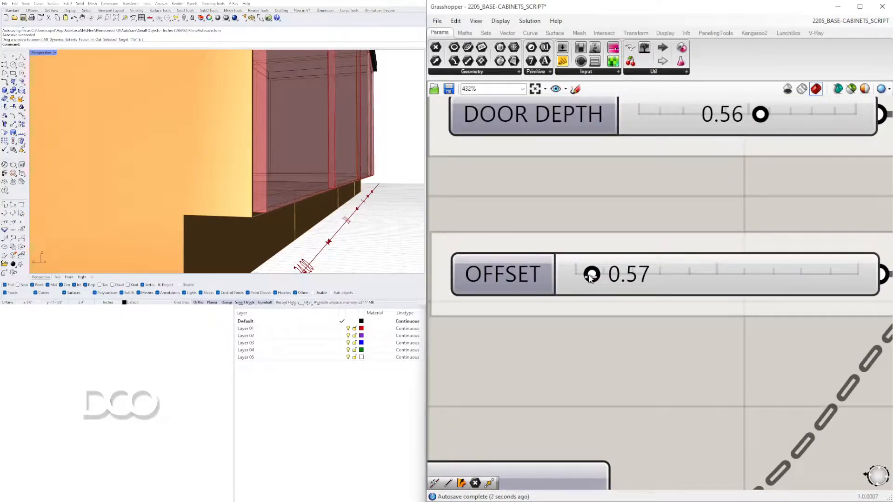
drag(591, 274, 595, 274)
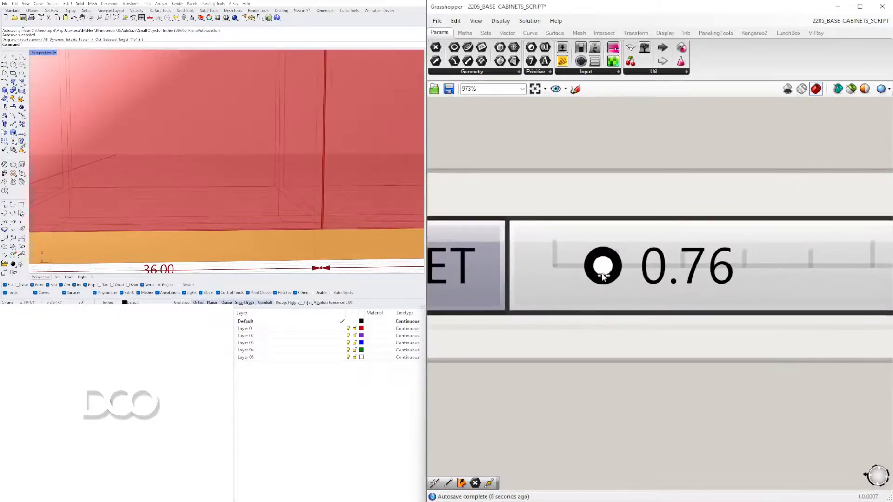
drag(603, 266, 595, 266)
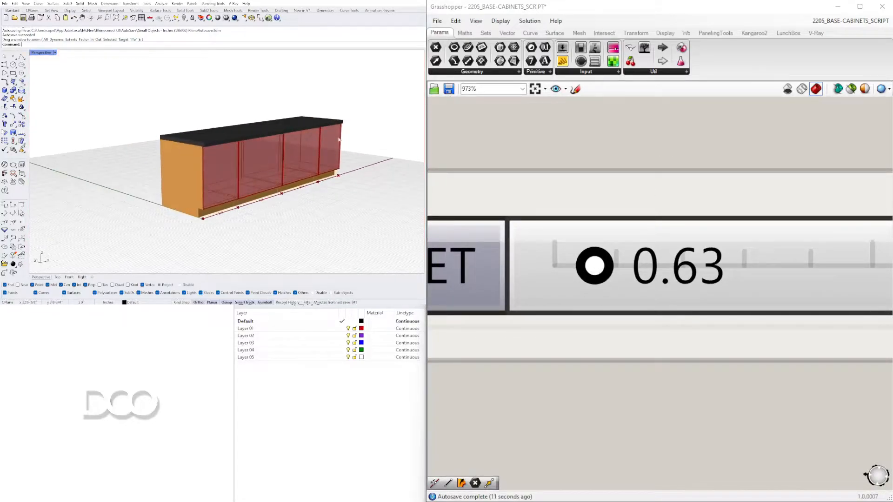
scroll(down, 3)
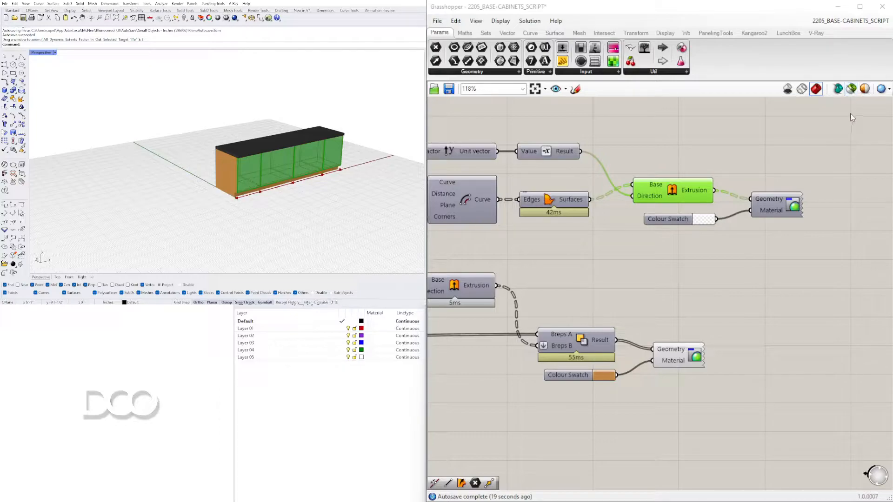
Zoom the canvas out toward the door Extrusion and Custom Preview components.
scroll(down, 3)
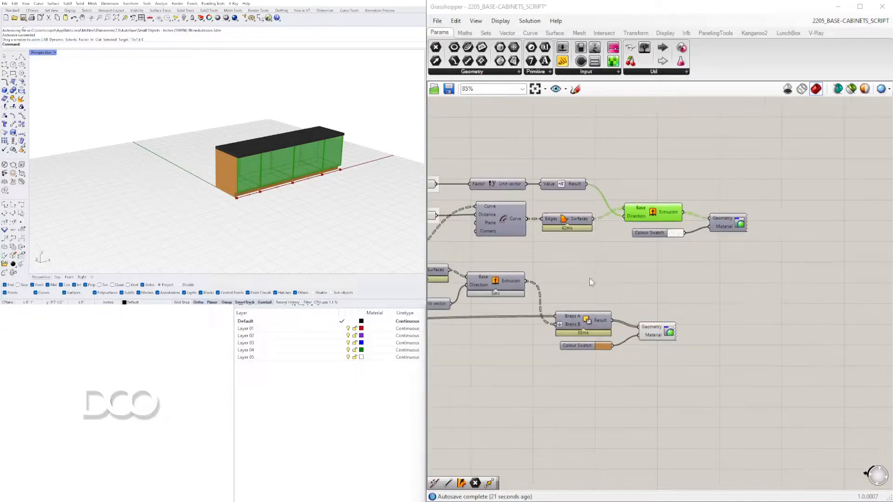
scroll(down, 3)
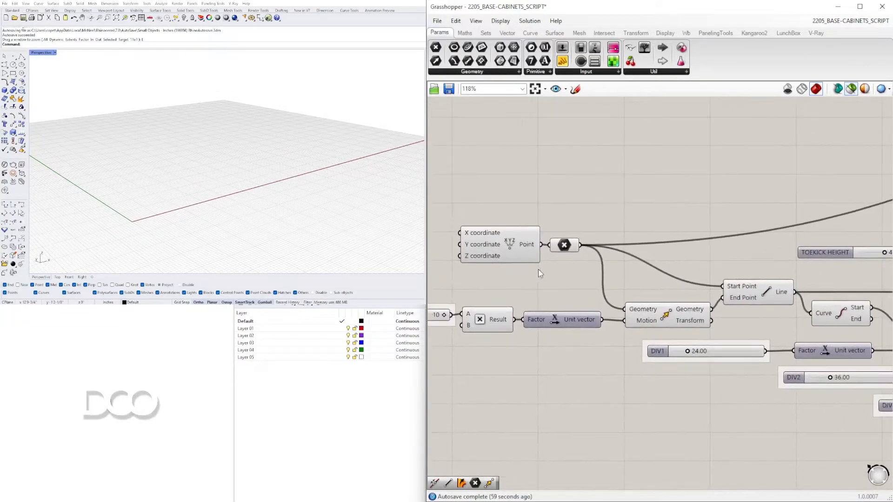
Select the Point XYZ and Move components to preview the base and division points.
click(564, 245)
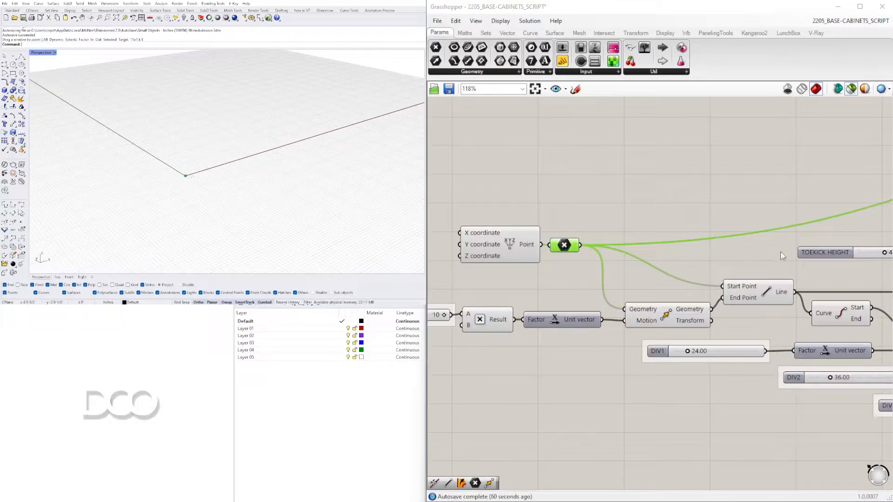
click(666, 314)
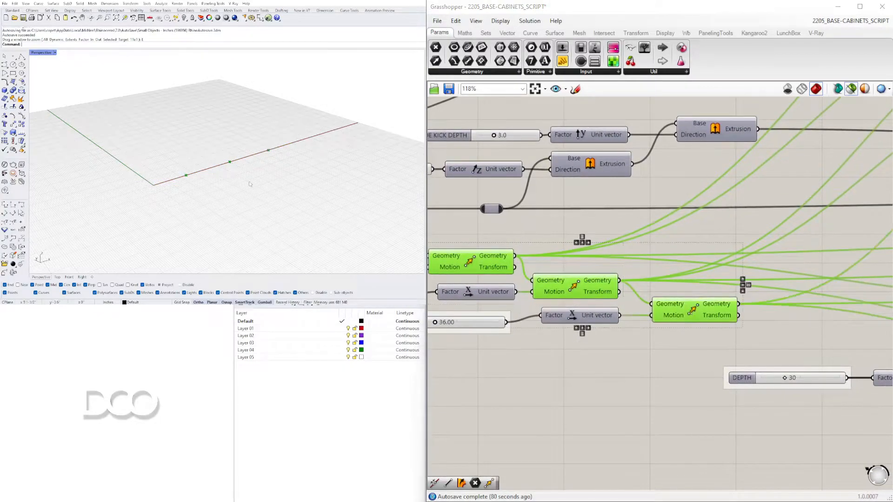
Scroll to the DOOR DEPTH 0.56 and OFFSET 0.63 section to preview the door extrusion.
scroll(down, 3)
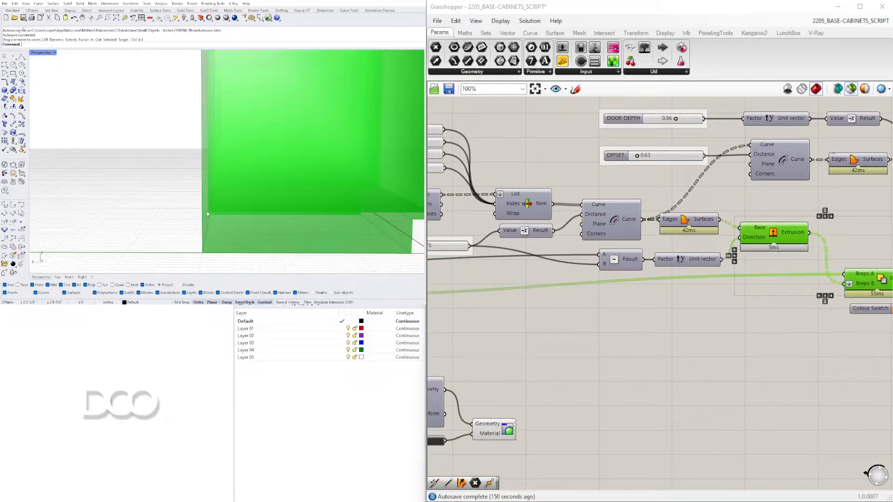
Scroll to the Offset Curve component to preview only the door outline curves.
scroll(down, 3)
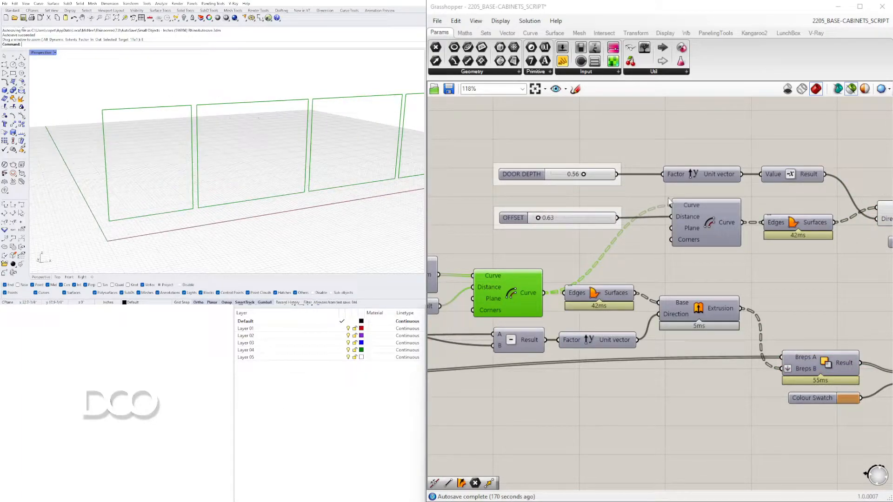
Preview the door extrusion, then show the full cabinet run with green door panels.
click(706, 222)
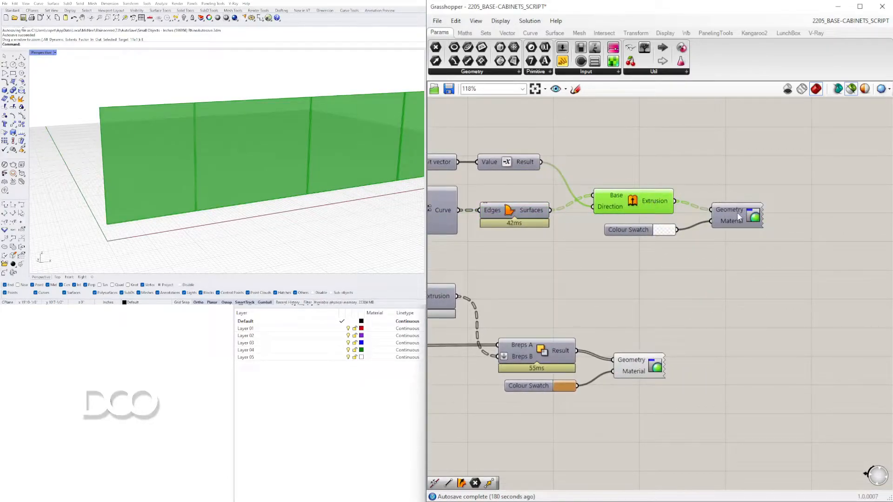
click(848, 88)
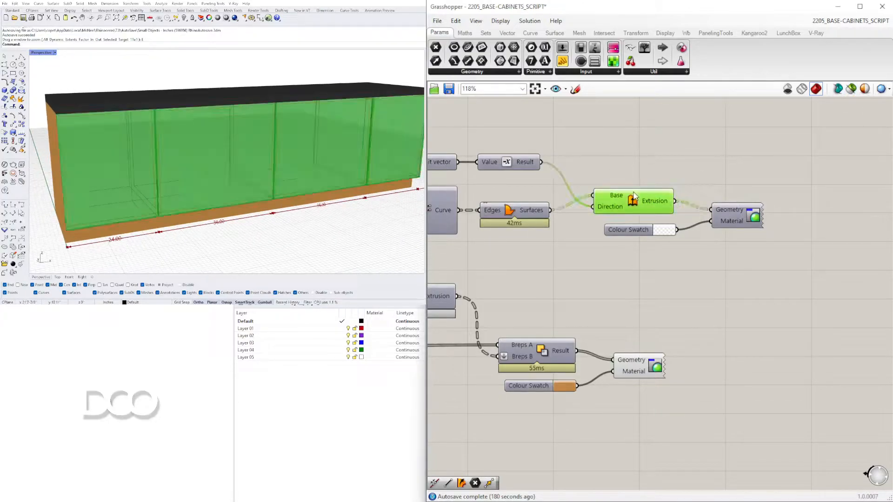
right_click(731, 221)
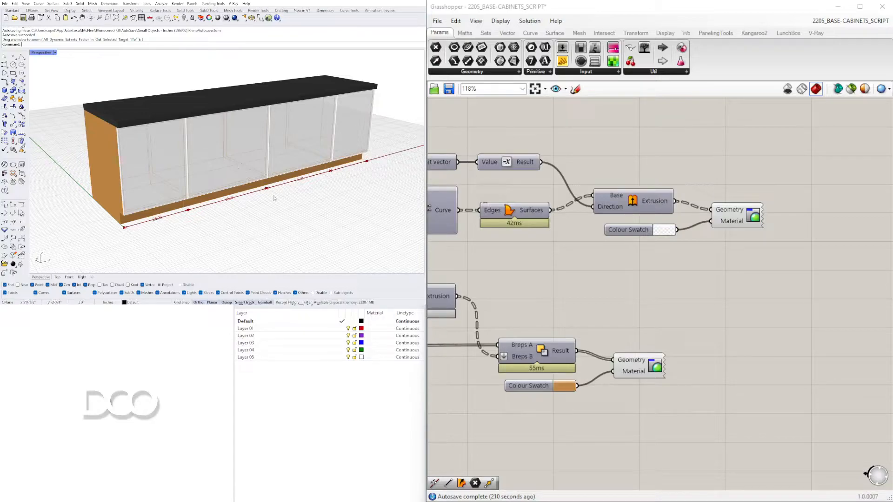
mouse_move(339, 179)
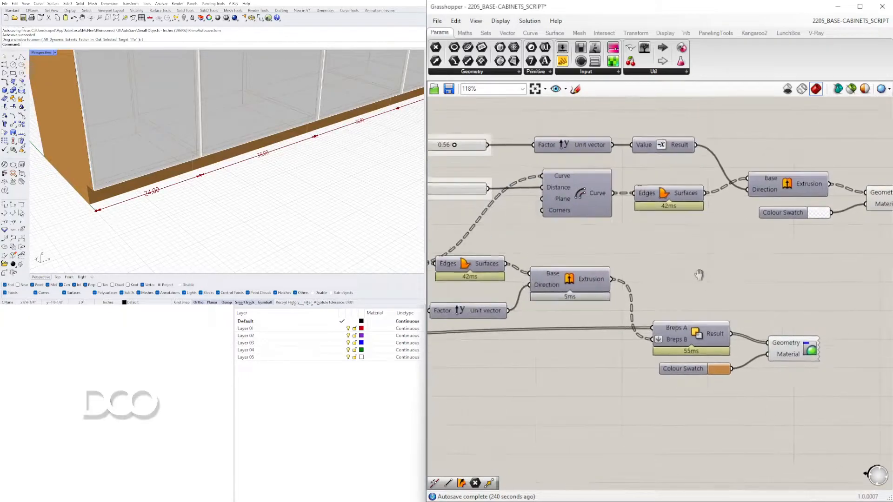
scroll(down, 3)
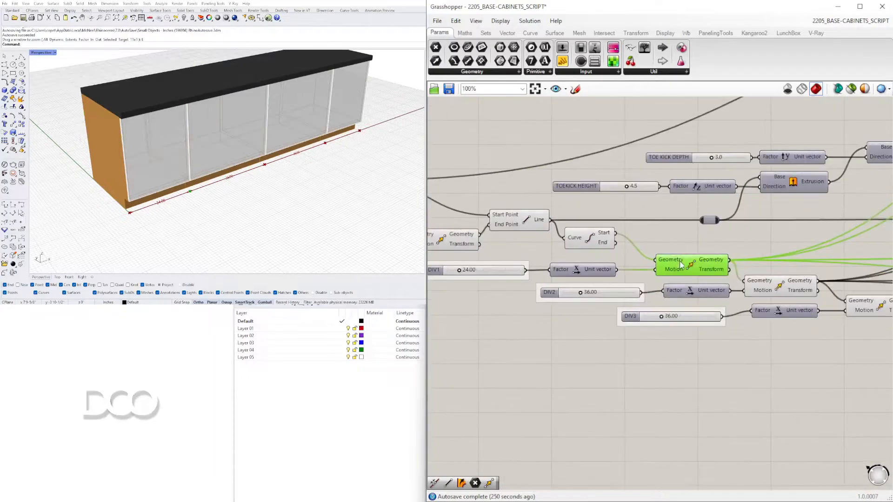
Move up the canvas to the Aligned Dimension group showing the bay dimension lines.
scroll(down, 3)
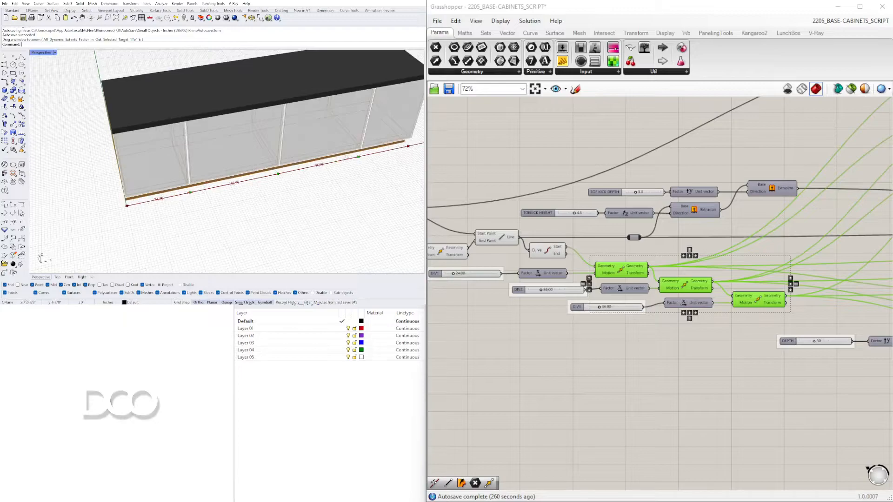
scroll(down, 3)
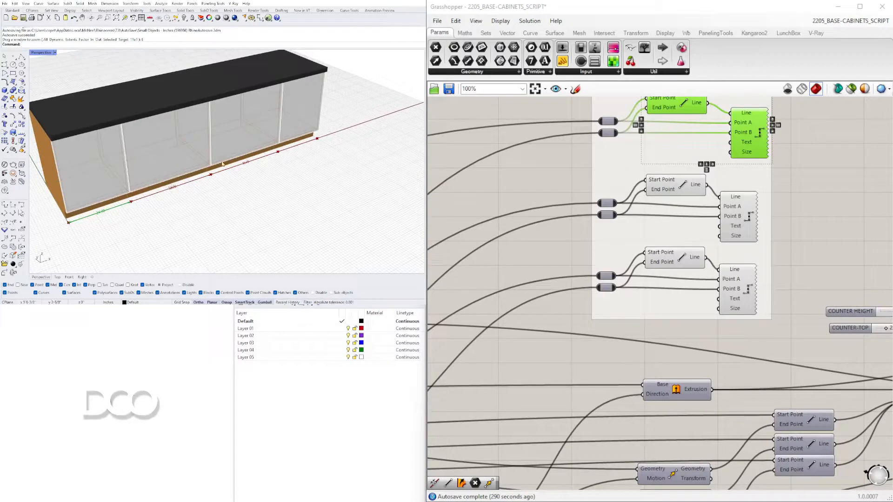
Bring the DIMS dimension group into view and bring up its group options.
scroll(down, 3)
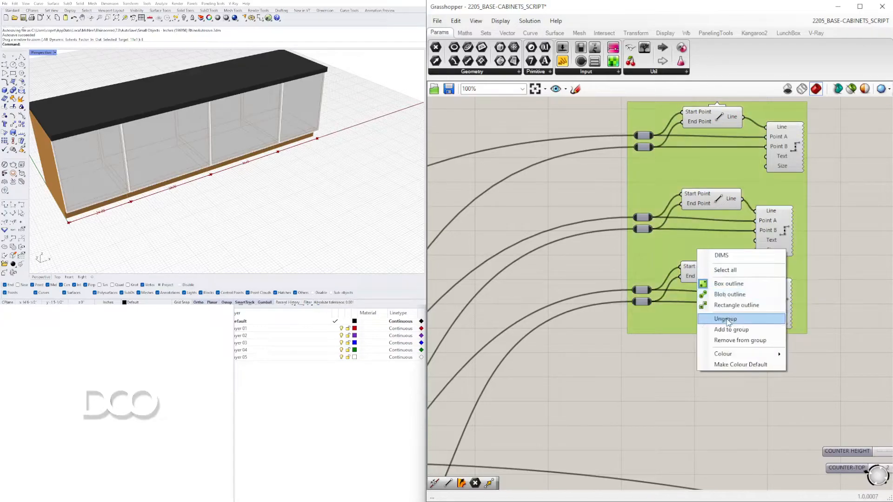
Ungroup DIMS and preview the base line with bay dimensions 24, 36 and 36.
click(726, 318)
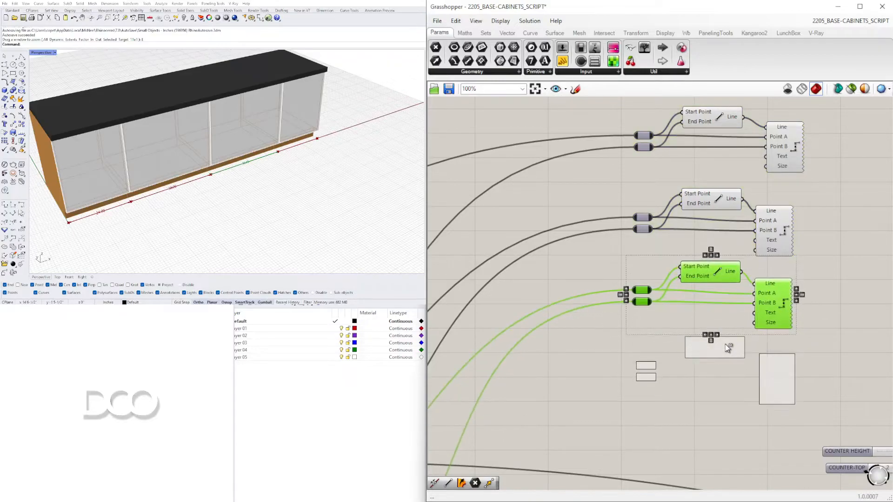
scroll(down, 3)
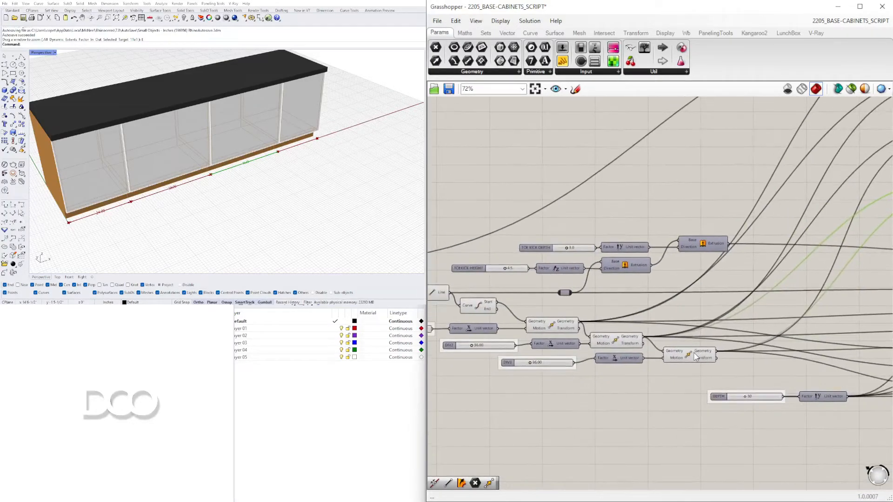
click(690, 358)
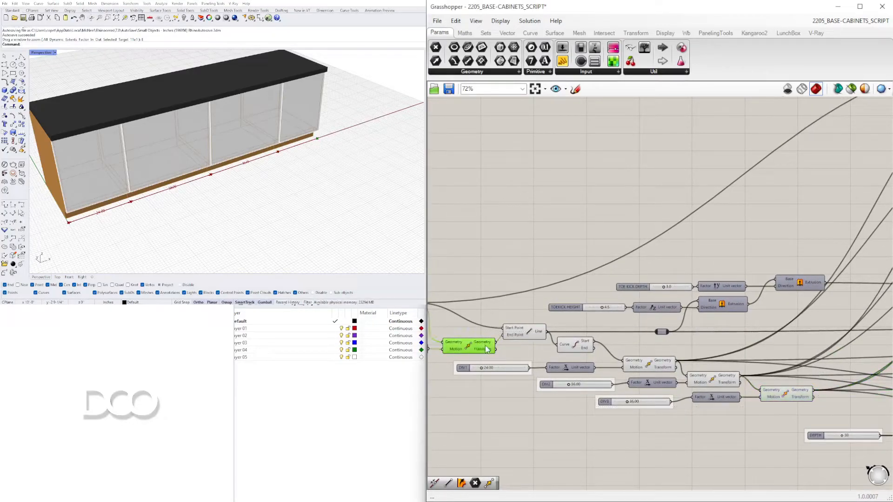
scroll(down, 3)
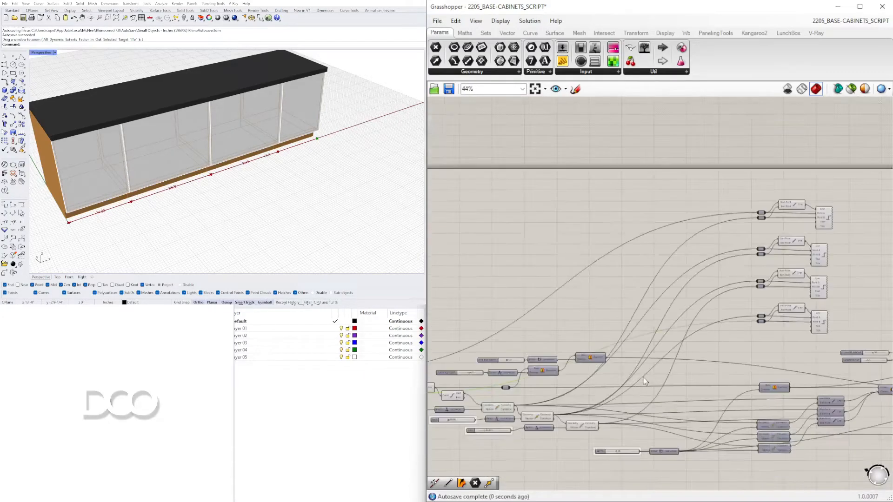
scroll(down, 3)
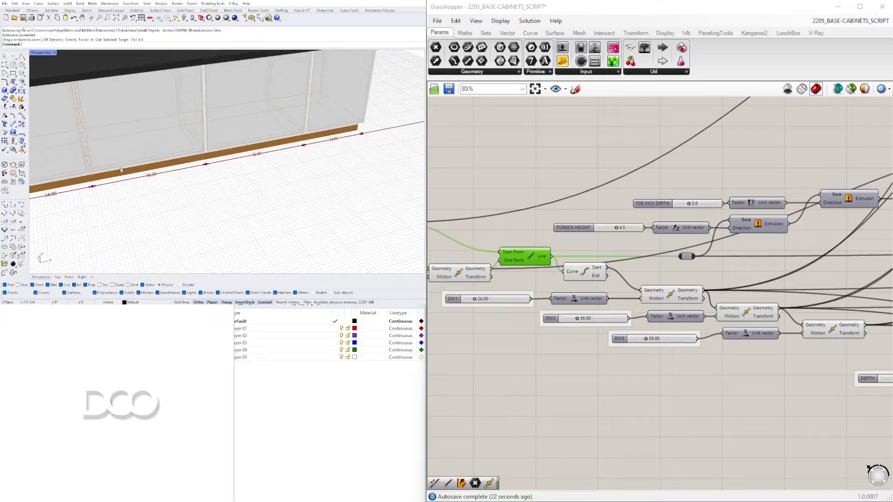
Switch the Perspective viewport to Rendered display mode.
click(44, 53)
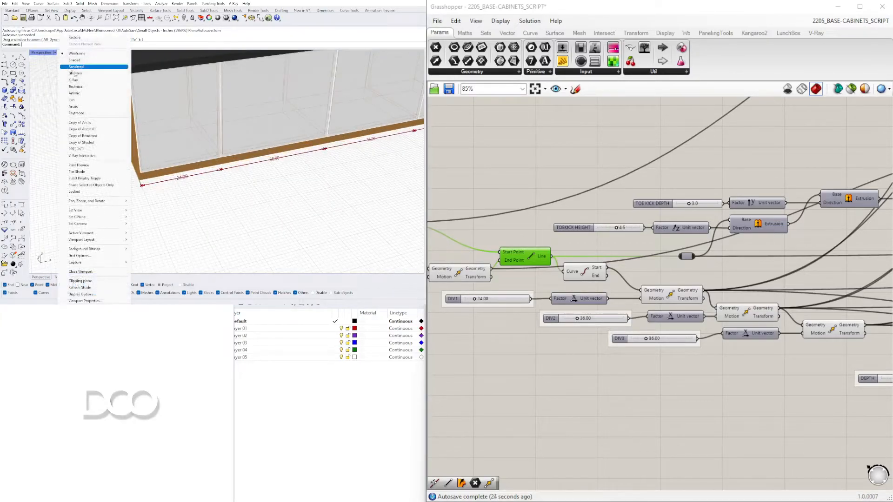
click(74, 60)
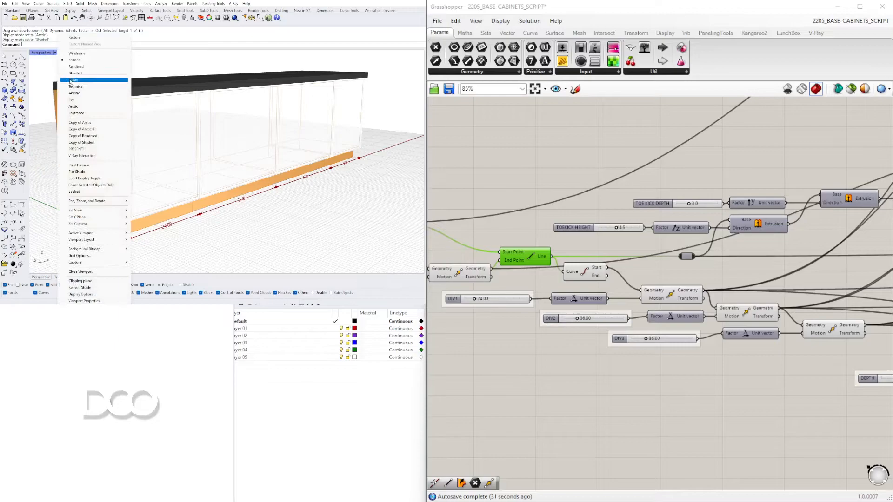
click(77, 66)
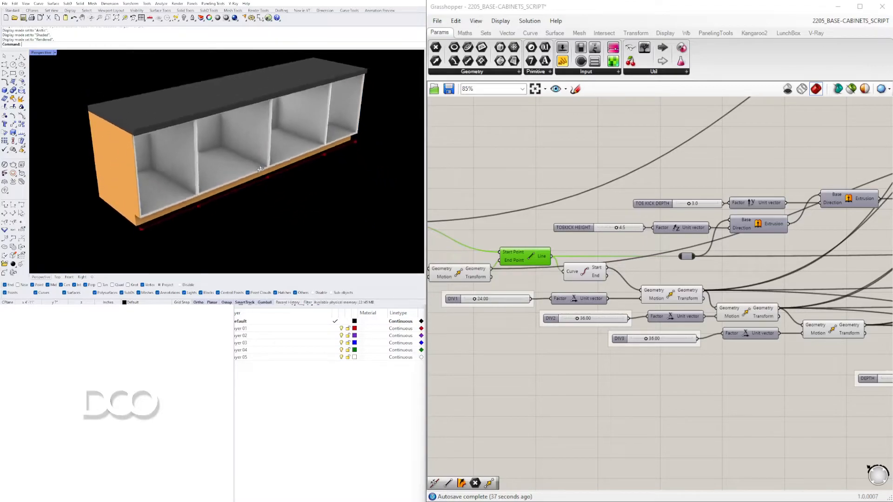
Zoom in on the DIV1 number slider and set it to 12.
drag(259, 168, 250, 219)
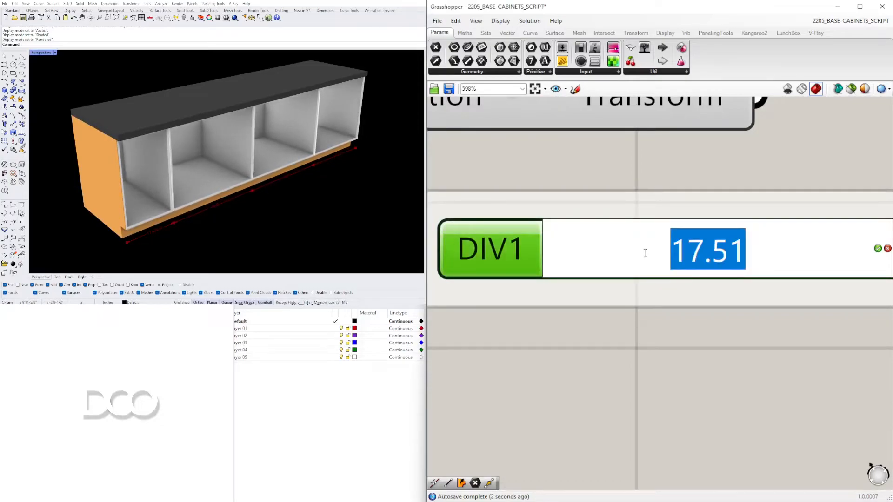
drag(706, 249, 607, 249)
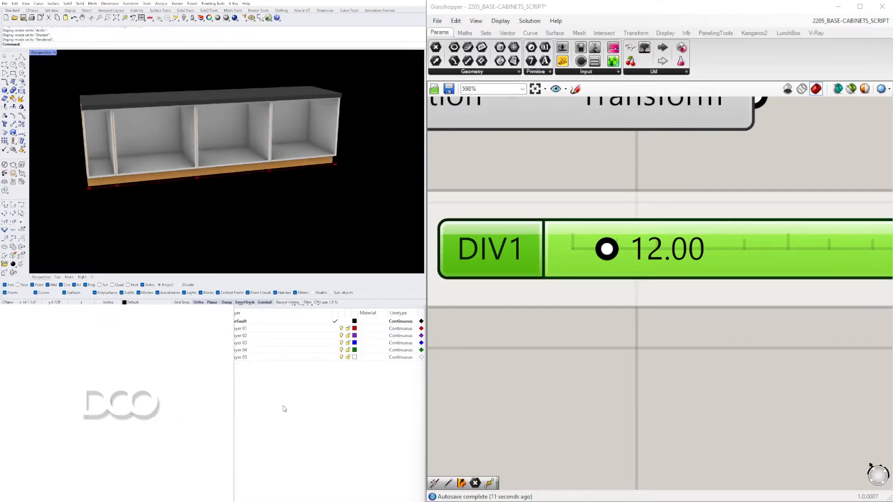
scroll(down, 3)
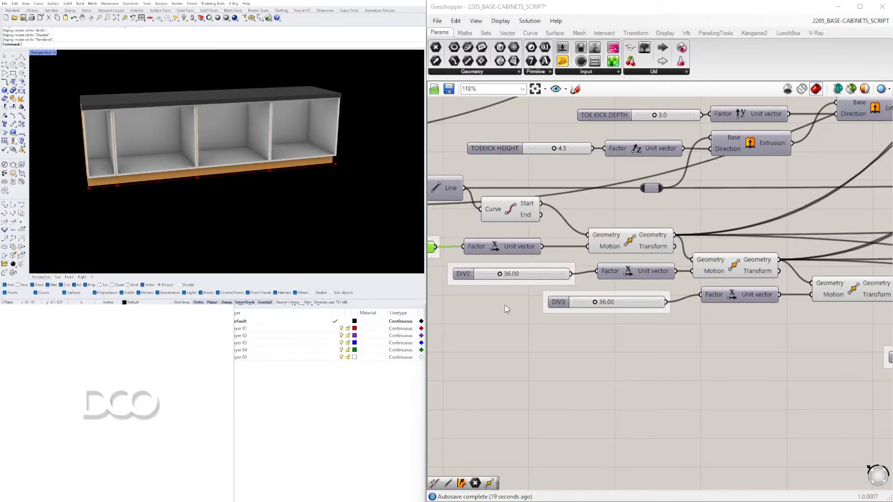
Try DIV2 and DIV3 at 48, then lower DIV3 to 24.
double_click(511, 274)
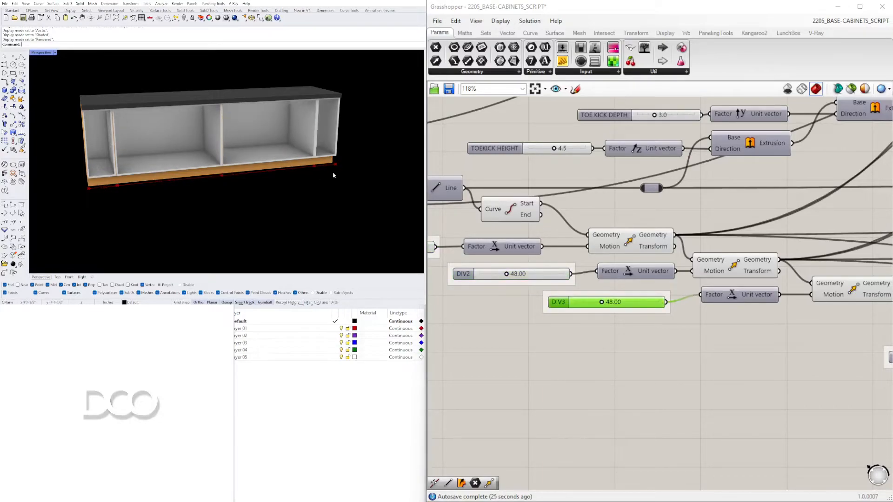
drag(333, 176, 229, 193)
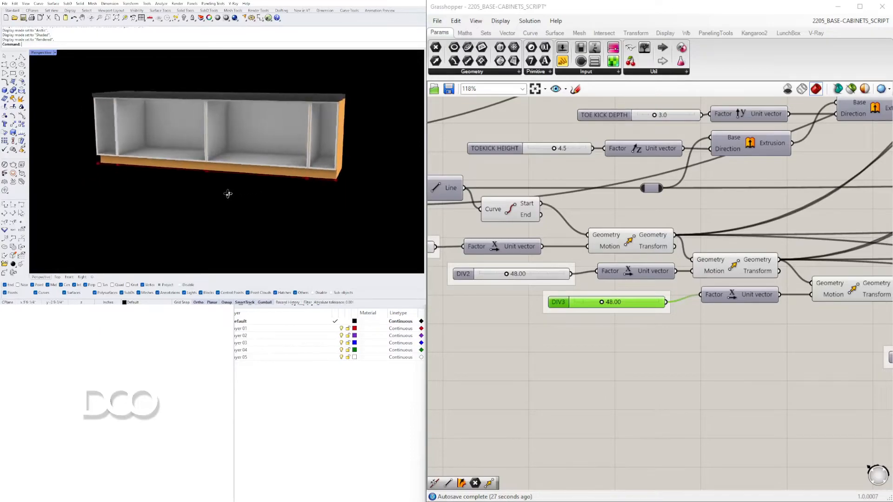
double_click(516, 274)
text(36)
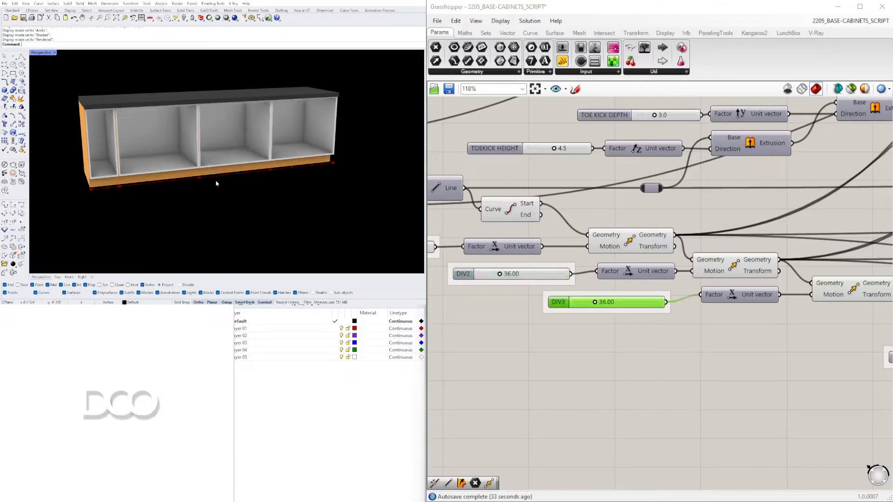
drag(609, 302, 612, 301)
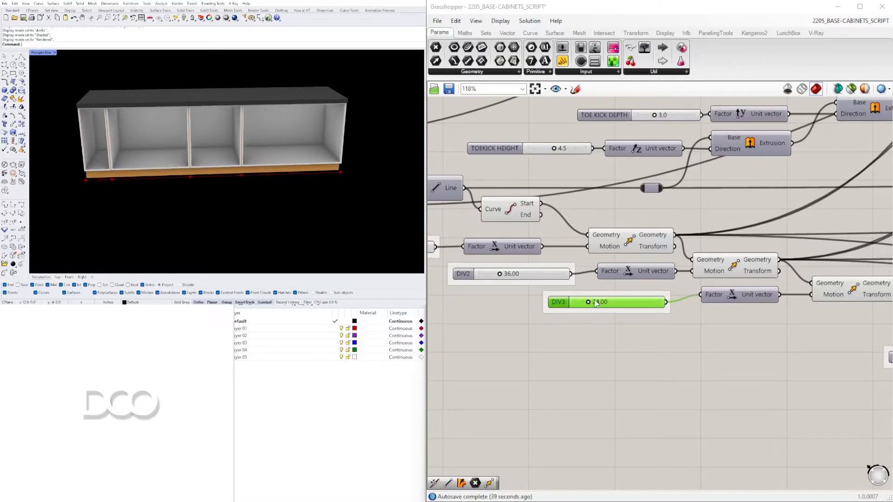
scroll(down, 3)
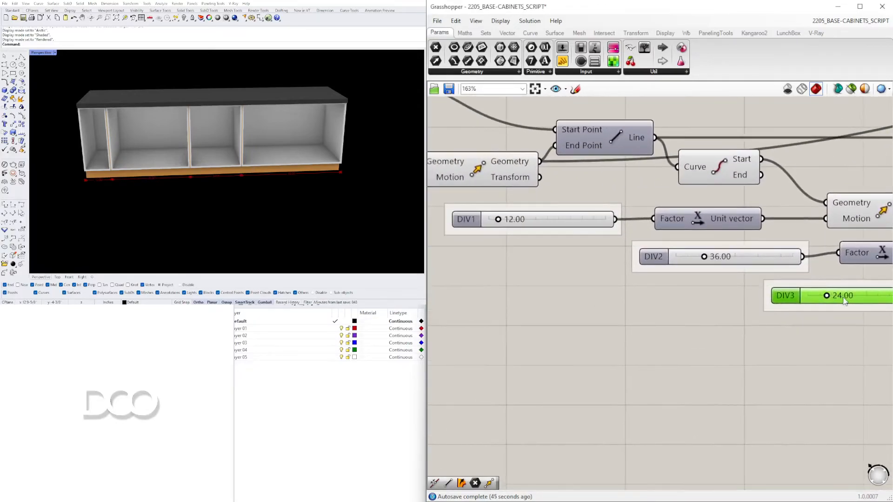
double_click(842, 295)
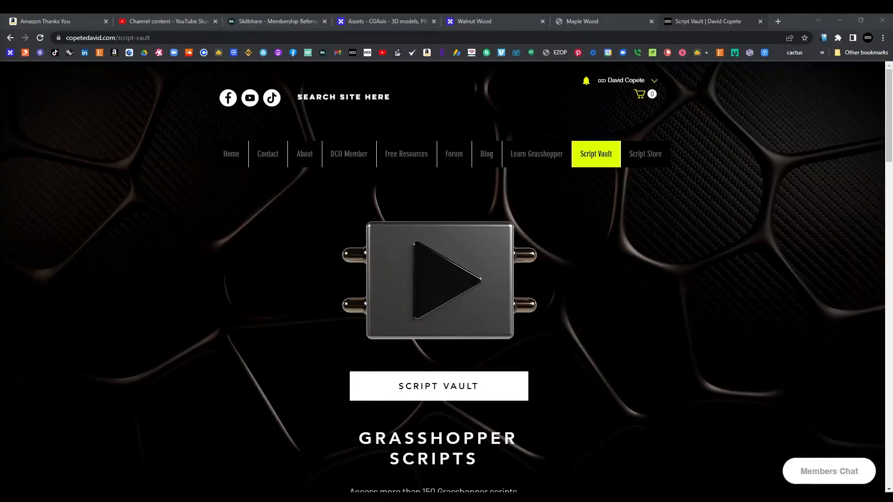
scroll(down, 3)
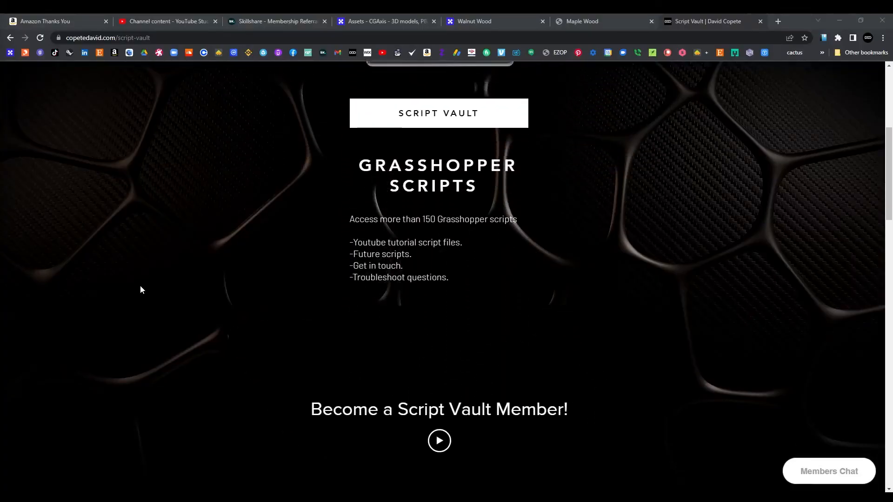
scroll(down, 3)
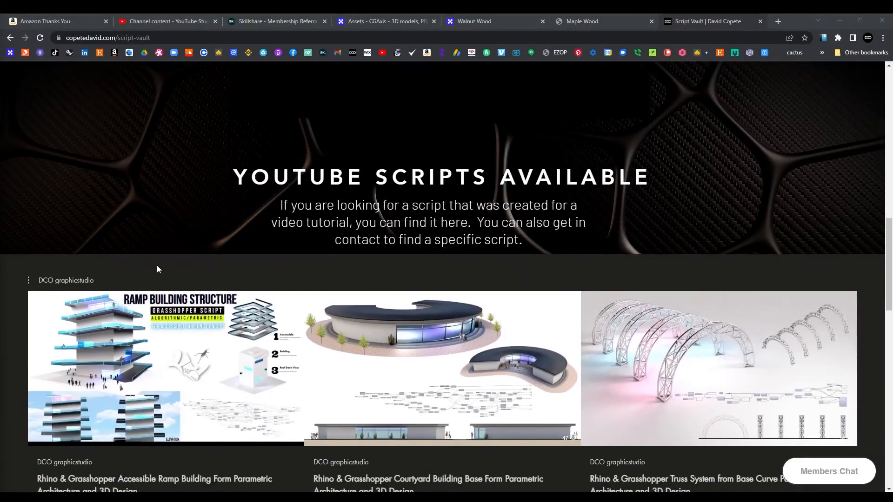
scroll(down, 3)
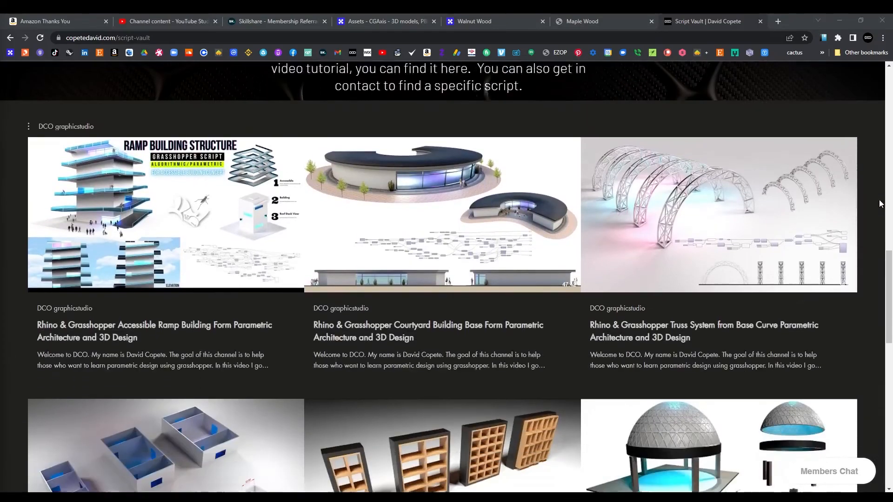
scroll(down, 3)
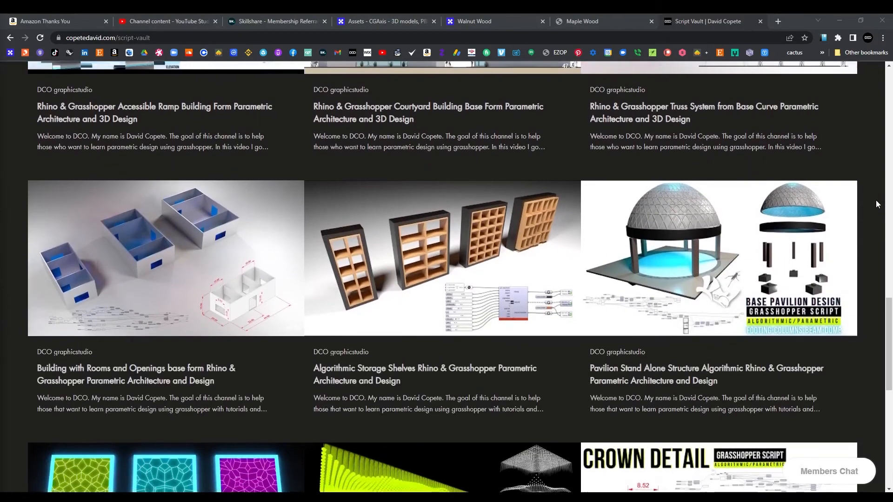
scroll(down, 3)
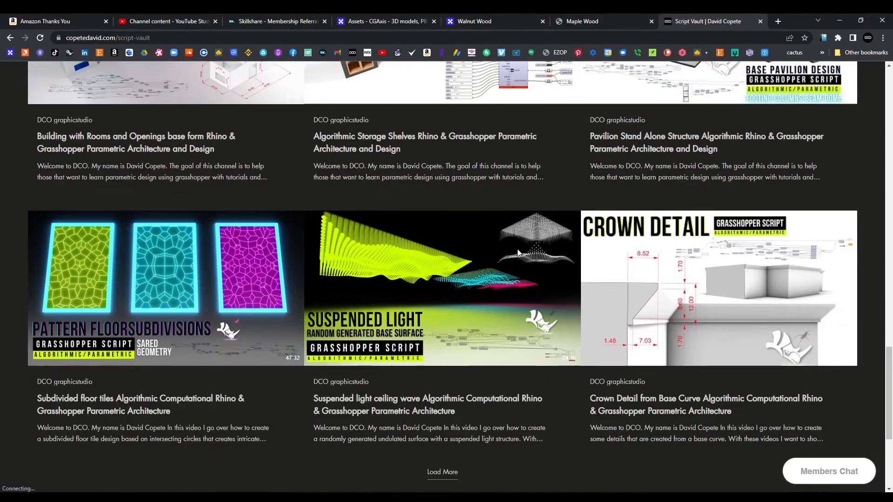
click(441, 287)
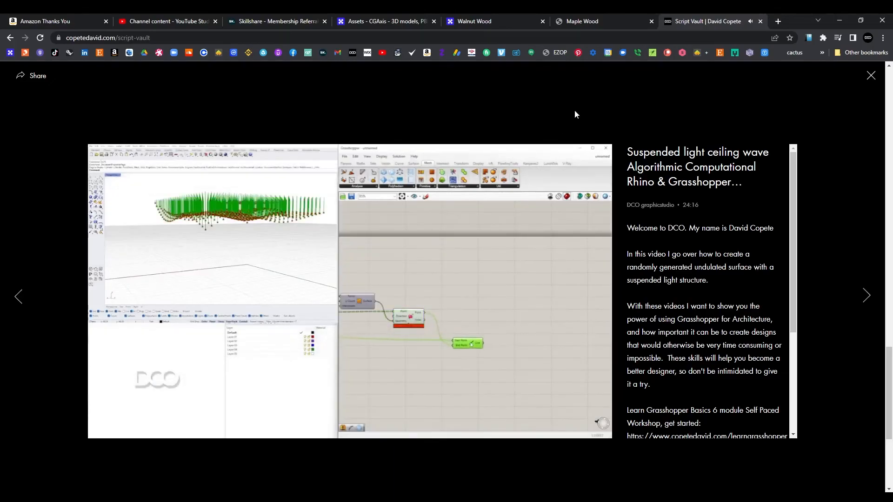
click(871, 75)
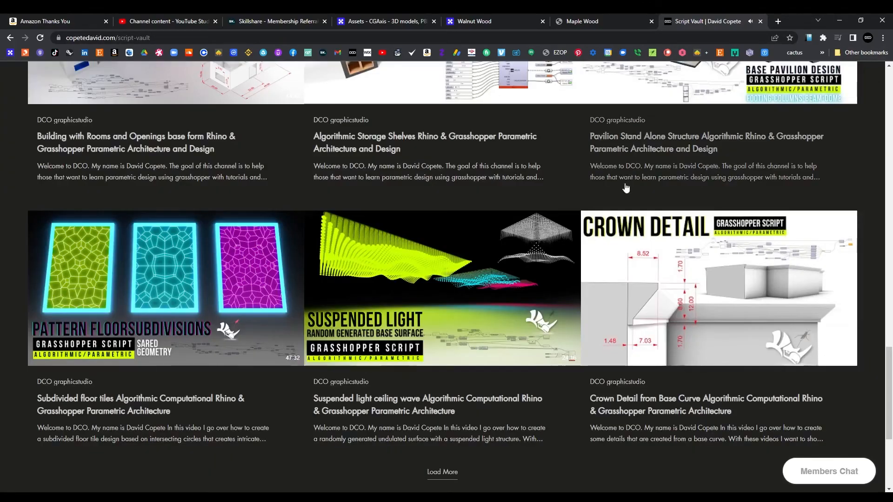
scroll(up, 3)
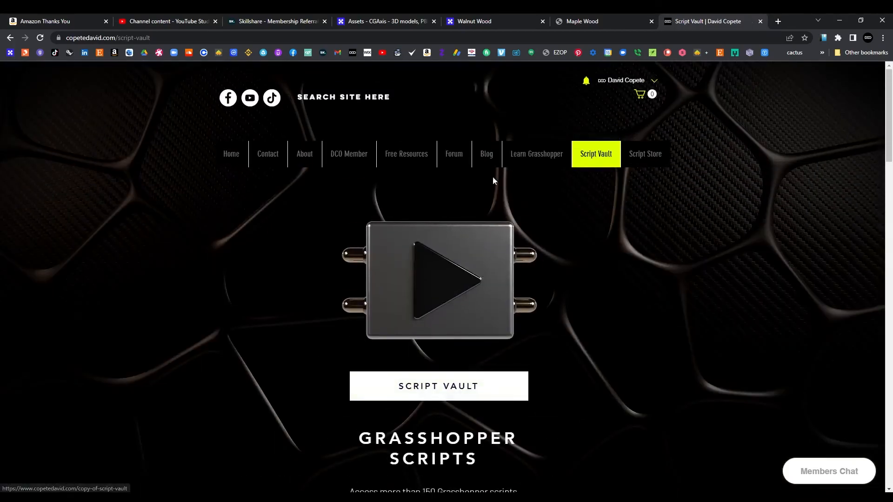
Visit the Learn Grasshopper workshop page, then browse the Script Store's $9.00 script grid.
click(536, 154)
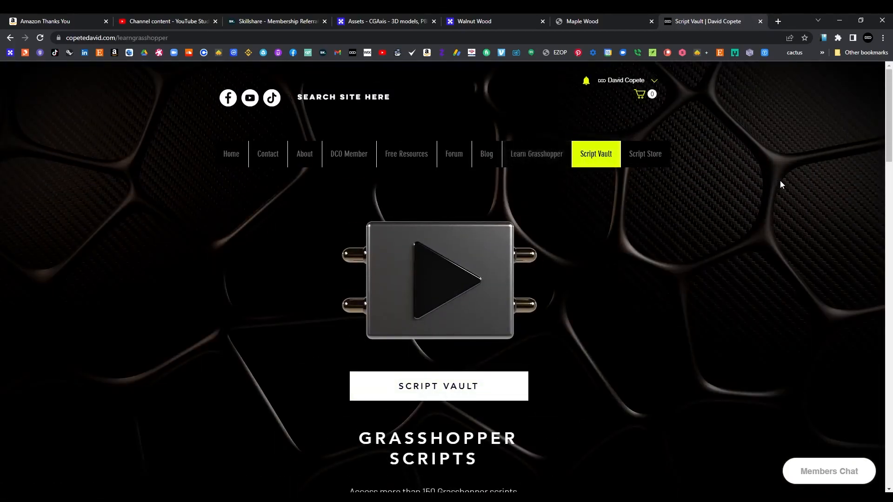
click(536, 153)
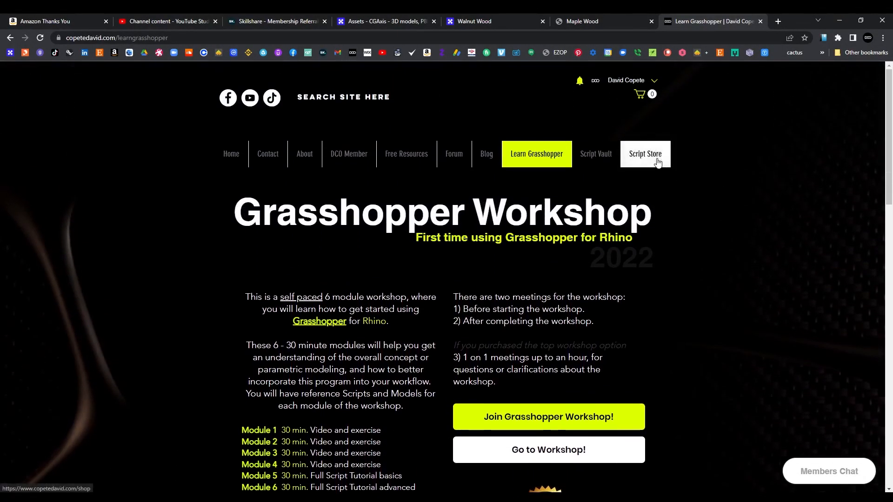
scroll(down, 3)
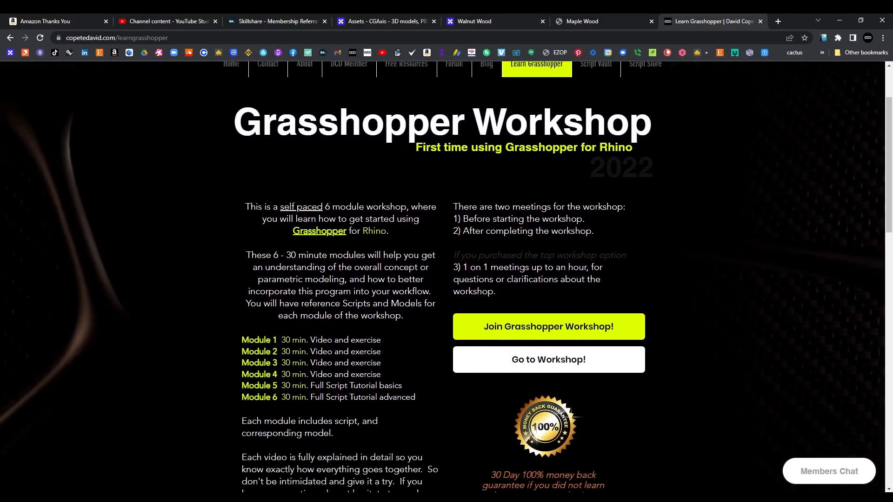
scroll(down, 3)
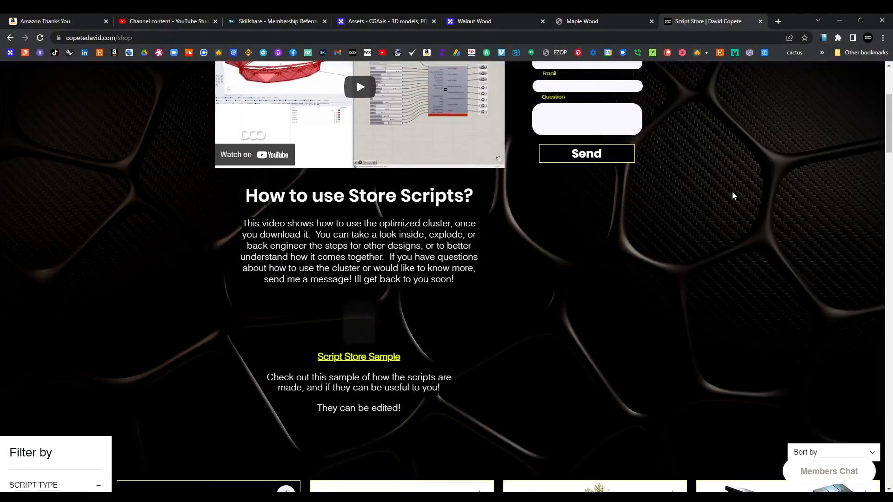
scroll(down, 3)
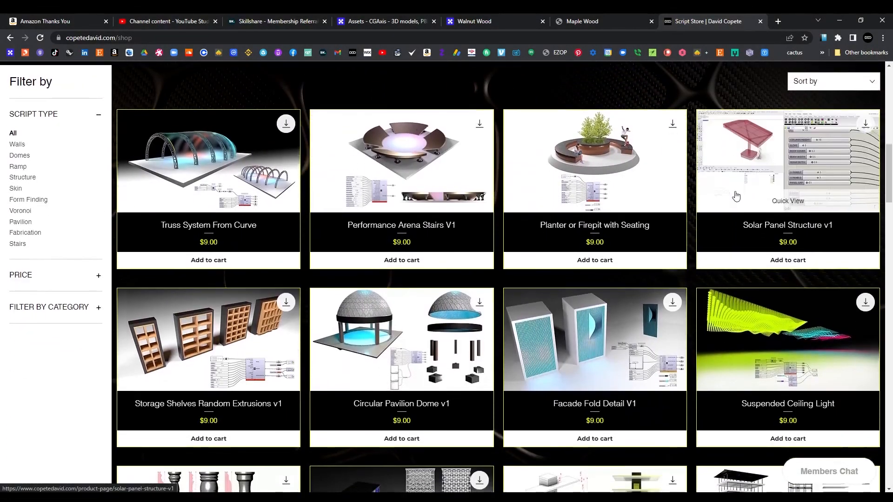